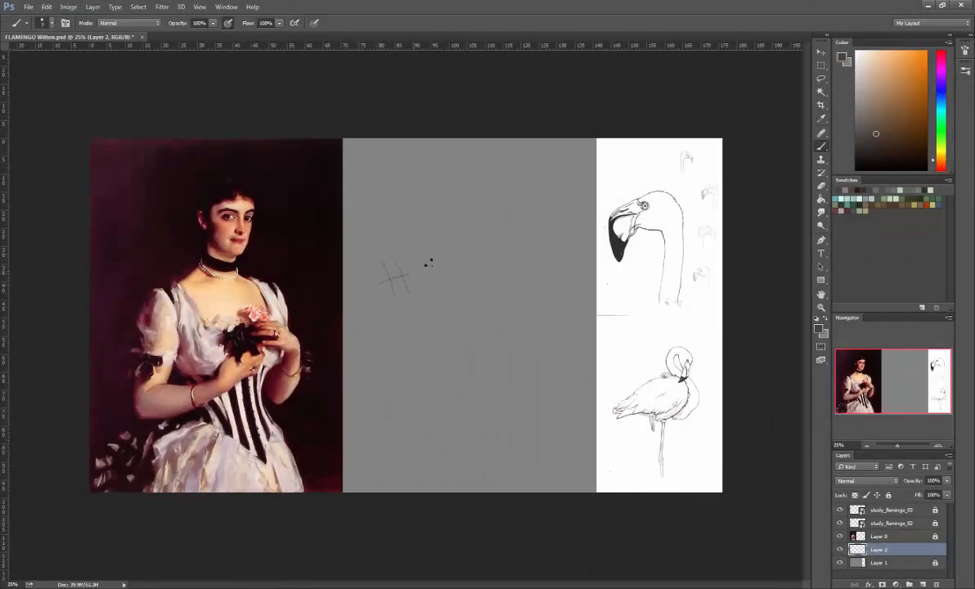
Step: Paint rough grey strokes tracing the sleeve's outer curve, lower edge, underside loop and rounded top
{"action": "left_click_drag", "start_coordinate": [417, 270], "coordinate": [434, 282]}
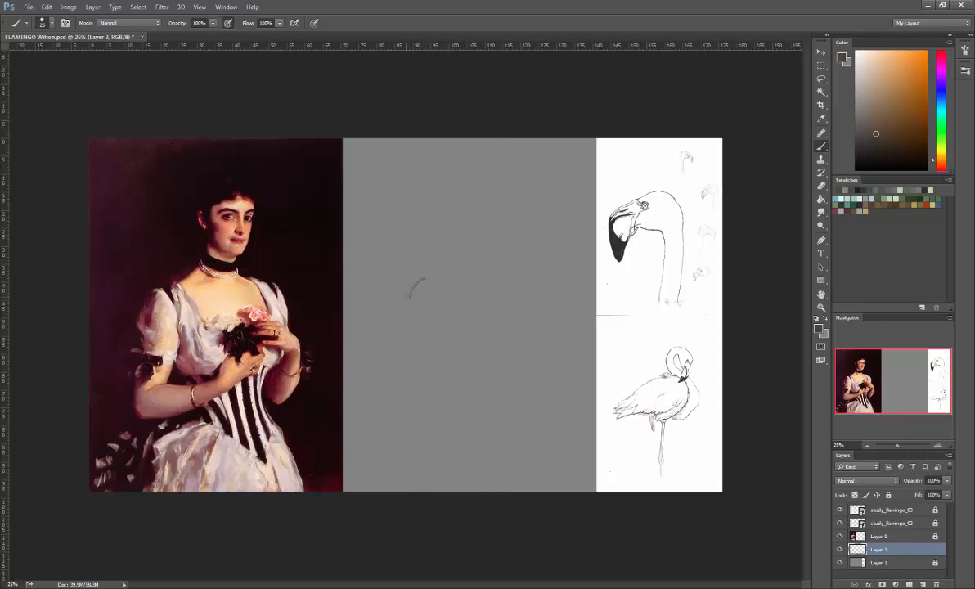
{"action": "left_click_drag", "start_coordinate": [420, 282], "coordinate": [397, 335]}
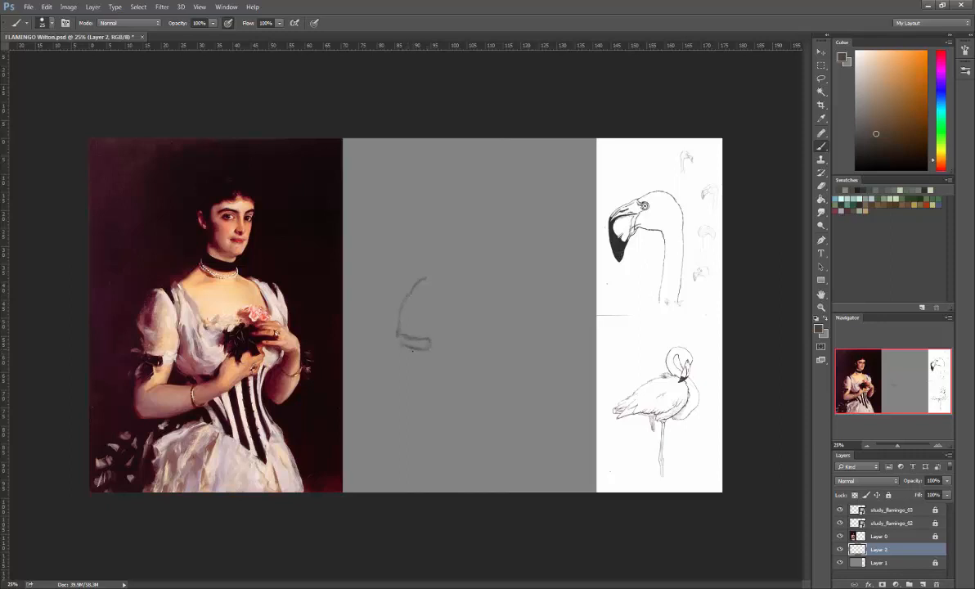
{"action": "left_click_drag", "start_coordinate": [413, 344], "coordinate": [401, 372]}
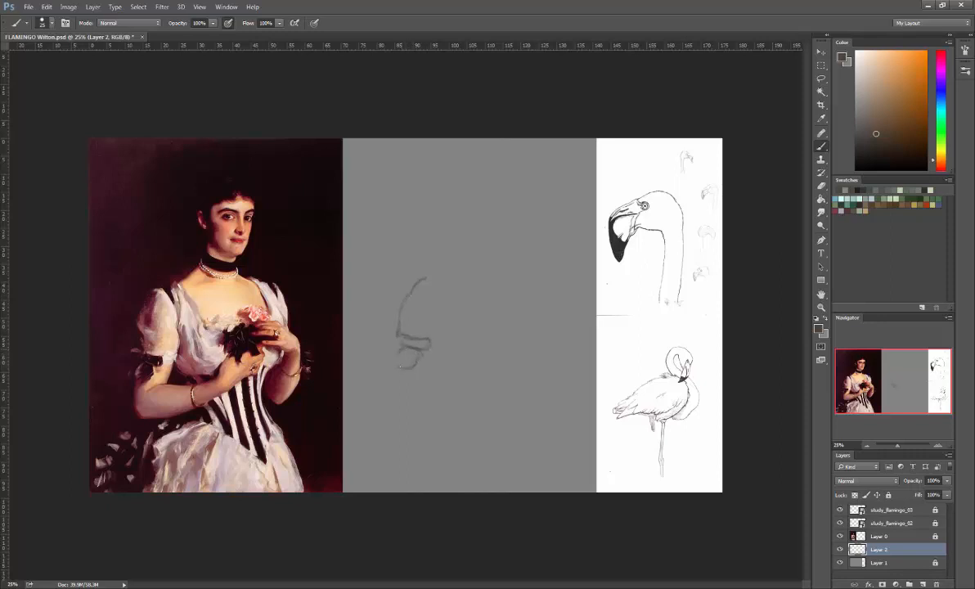
{"action": "left_click_drag", "start_coordinate": [401, 343], "coordinate": [417, 360]}
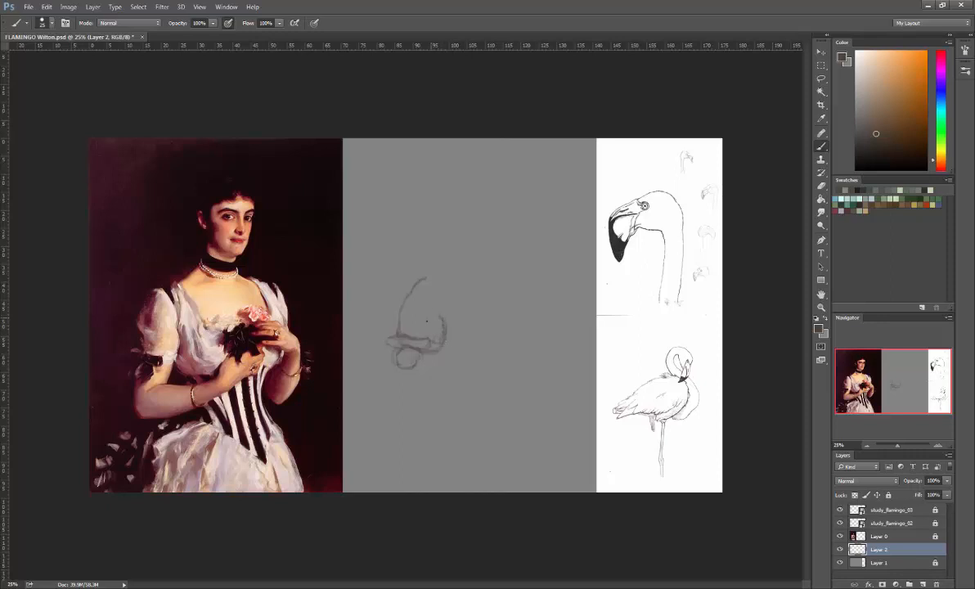
{"action": "left_click_drag", "start_coordinate": [409, 279], "coordinate": [441, 306]}
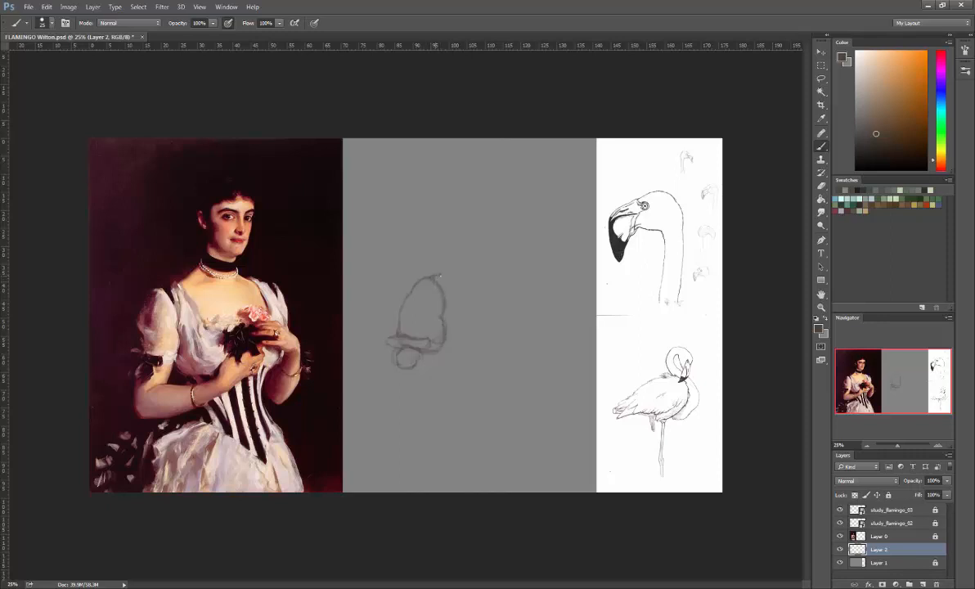
{"action": "mouse_move", "coordinate": [444, 280]}
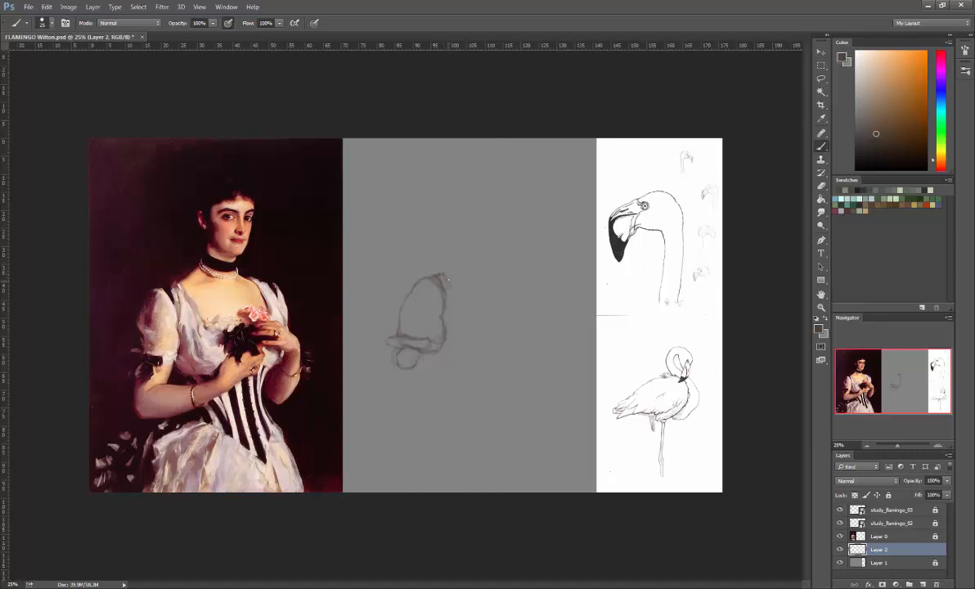
Step: Begin sketching the flamingo head and neck rising from the sleeve
{"action": "left_click_drag", "start_coordinate": [445, 278], "coordinate": [474, 323]}
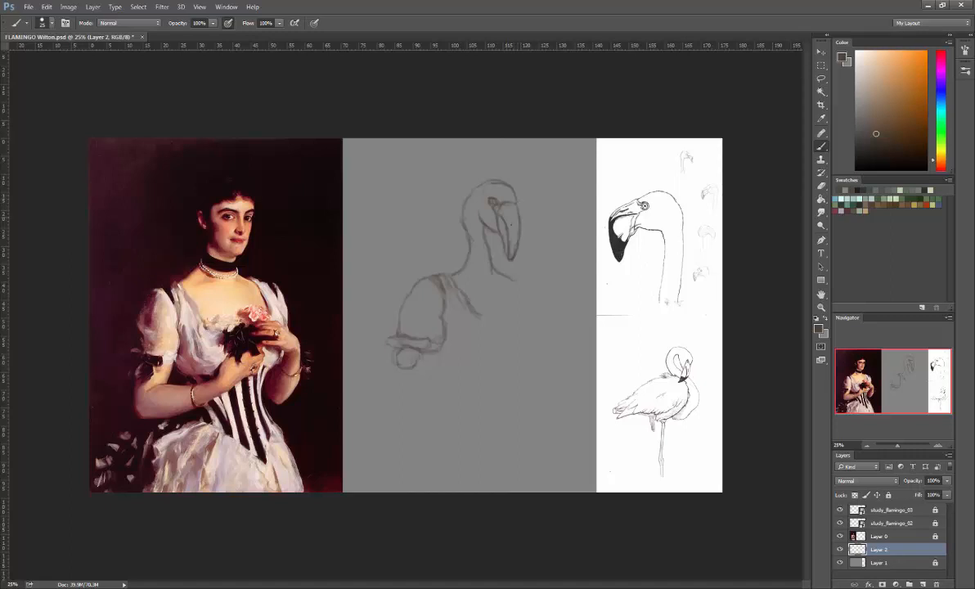
{"action": "mouse_move", "coordinate": [497, 233]}
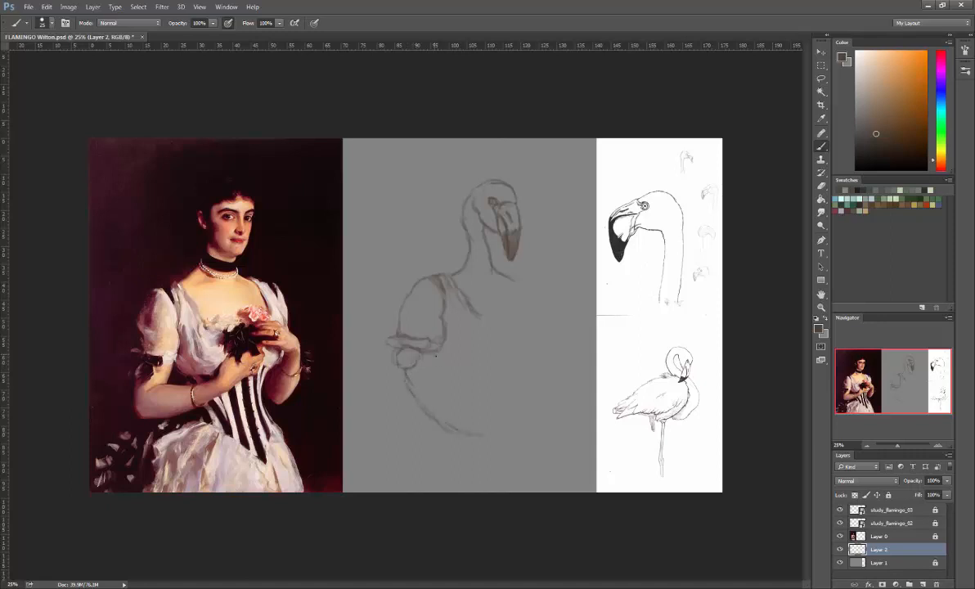
Step: Brush in the bodice below the neck, then the corset and skirt lines
{"action": "left_click_drag", "start_coordinate": [458, 352], "coordinate": [515, 360]}
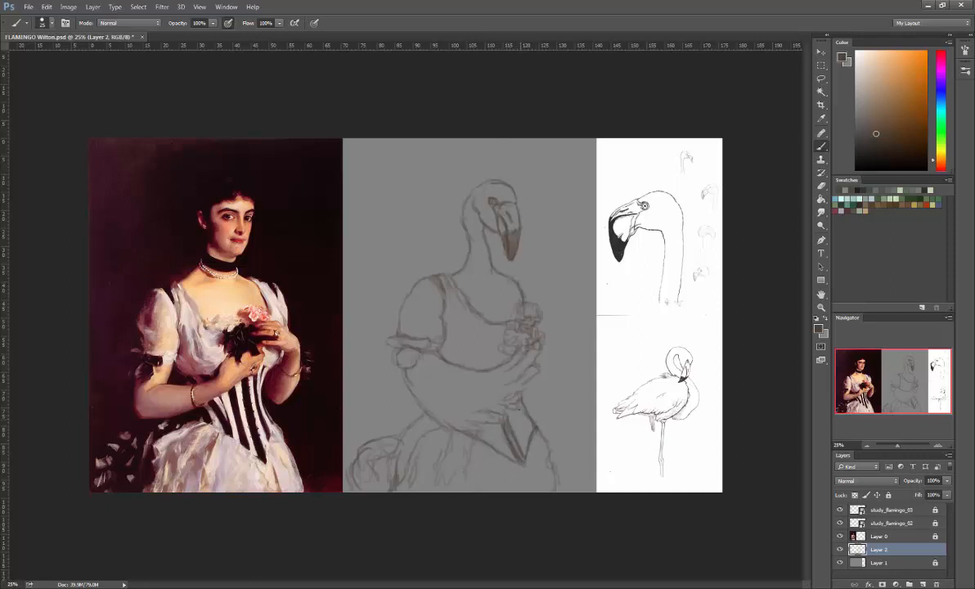
{"action": "left_click_drag", "start_coordinate": [507, 400], "coordinate": [531, 442]}
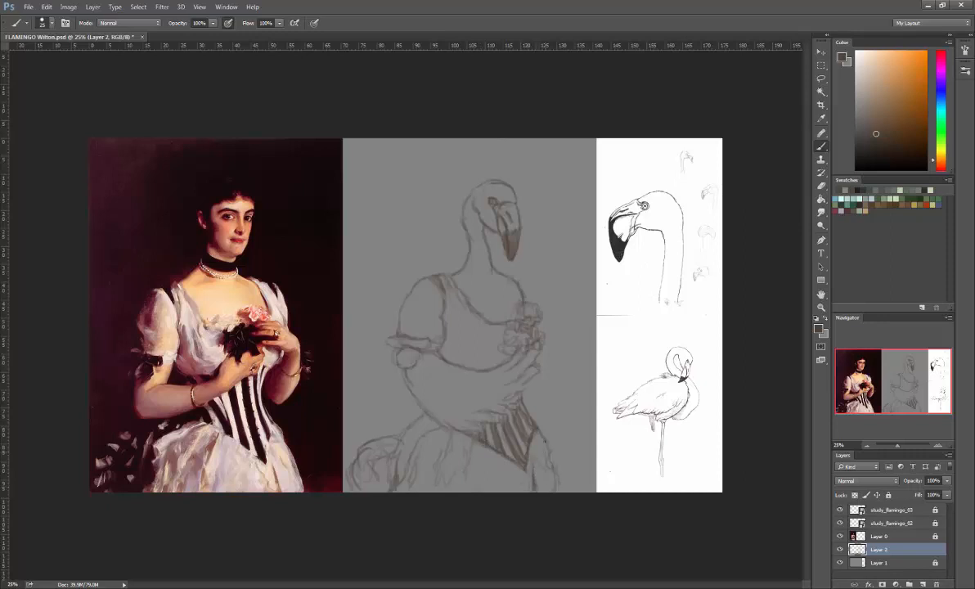
{"action": "mouse_move", "coordinate": [531, 292]}
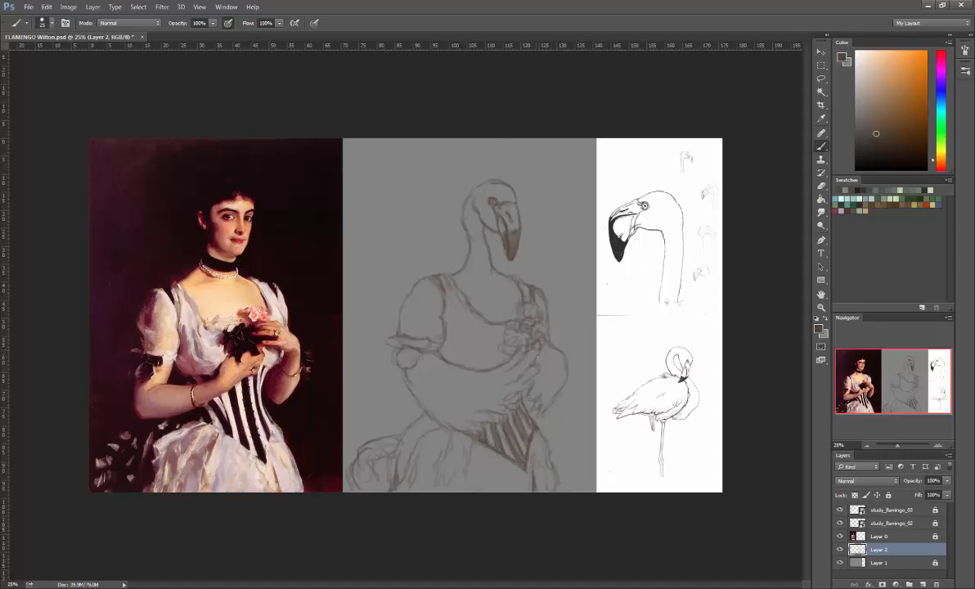
{"action": "mouse_move", "coordinate": [581, 341]}
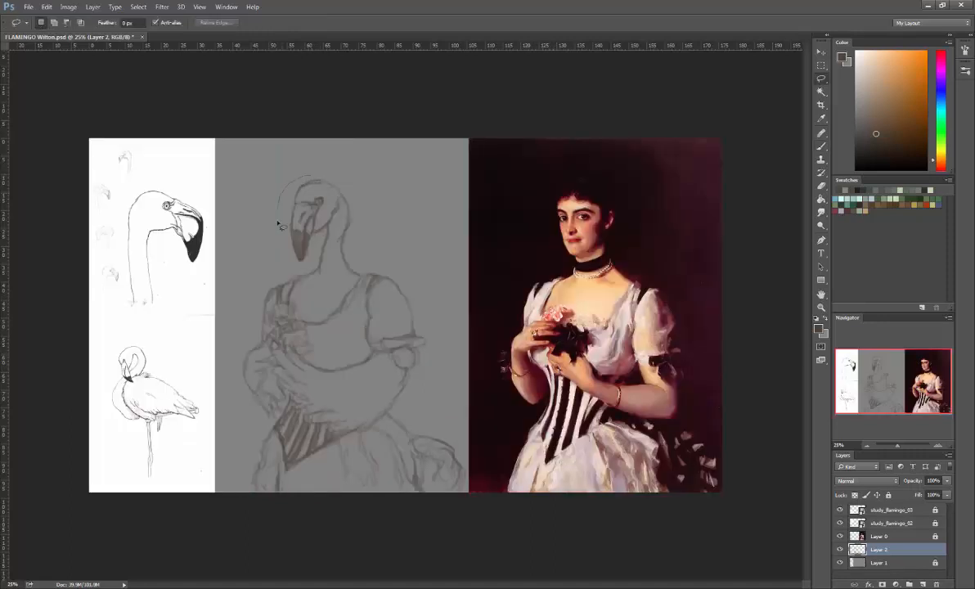
Step: Lasso the flamingo head and move it to a new position on the neck
{"action": "left_click_drag", "start_coordinate": [278, 176], "coordinate": [364, 274]}
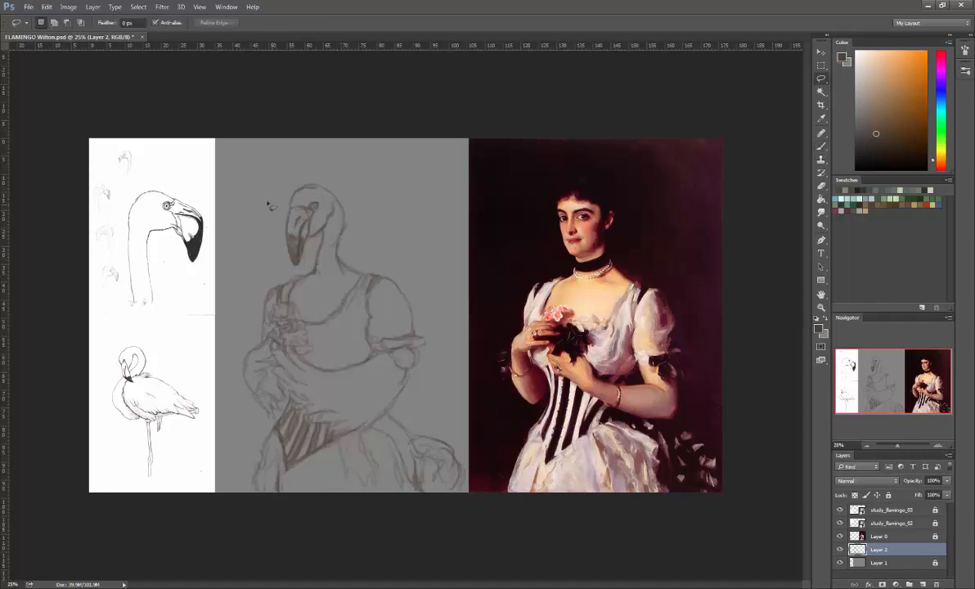
{"action": "left_click_drag", "start_coordinate": [294, 188], "coordinate": [336, 261]}
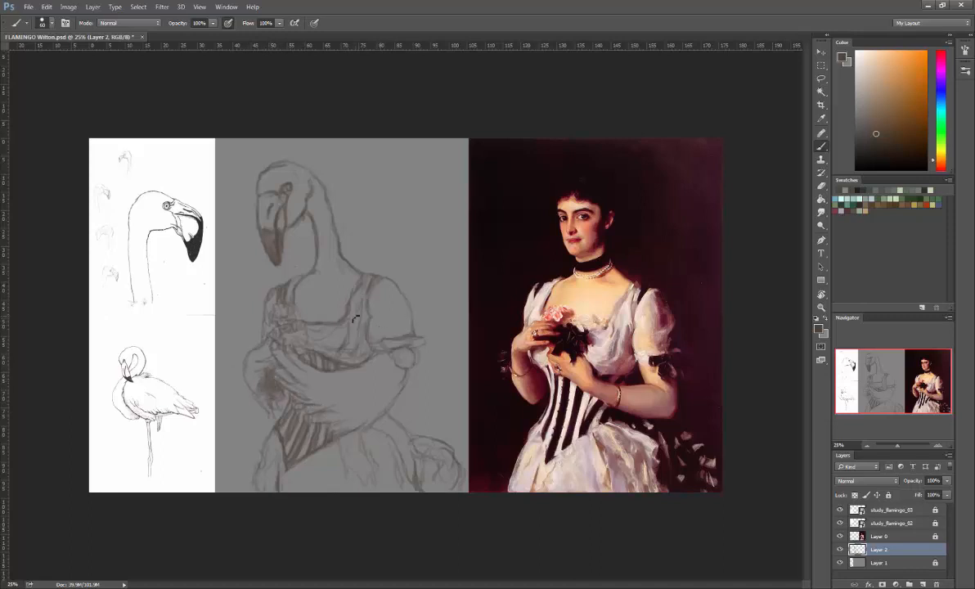
Step: Brush darker grey over the midsection, beneath the arm and across the lower bodice
{"action": "left_click_drag", "start_coordinate": [355, 319], "coordinate": [319, 401]}
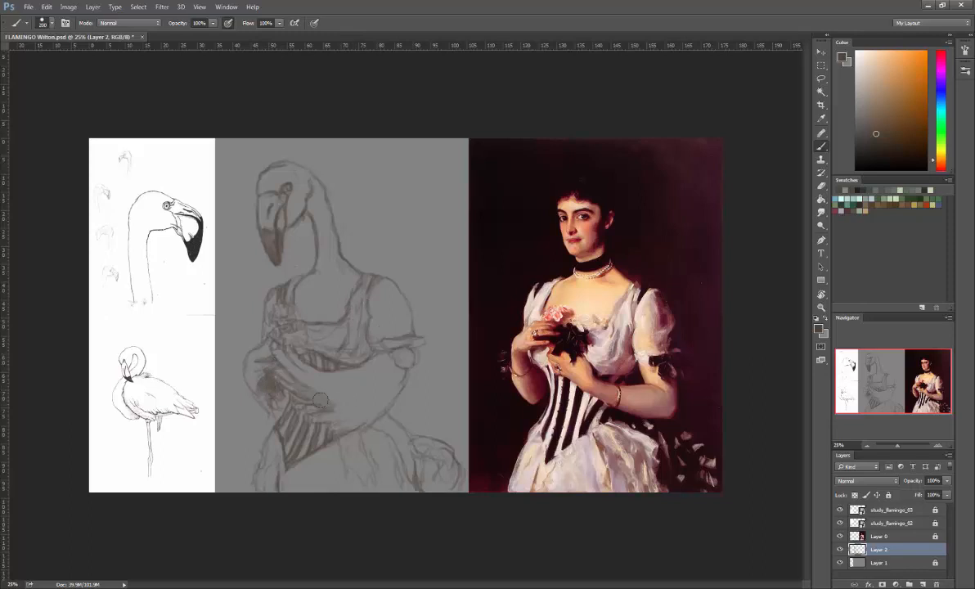
{"action": "left_click_drag", "start_coordinate": [319, 401], "coordinate": [385, 368]}
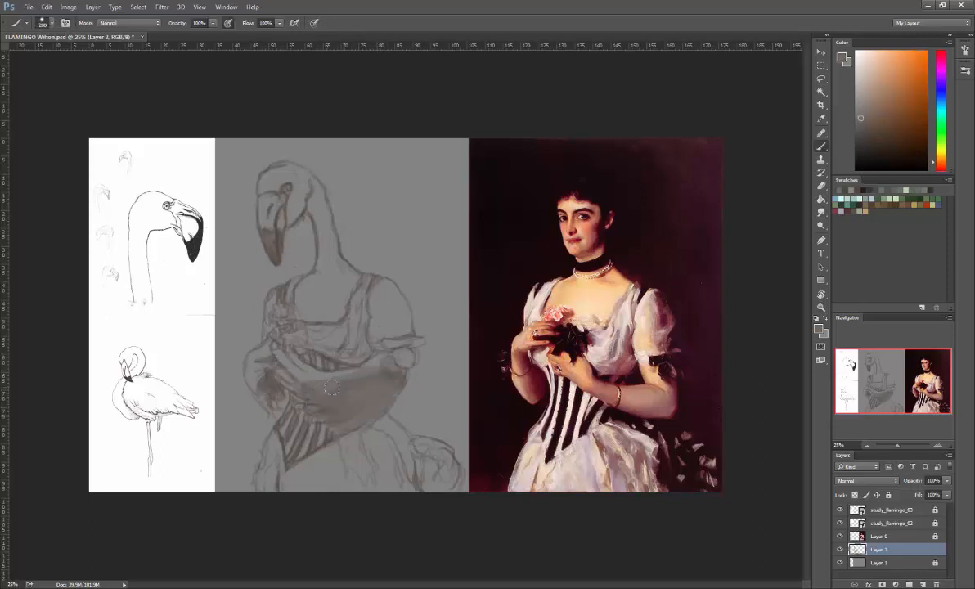
{"action": "left_click_drag", "start_coordinate": [332, 388], "coordinate": [393, 312]}
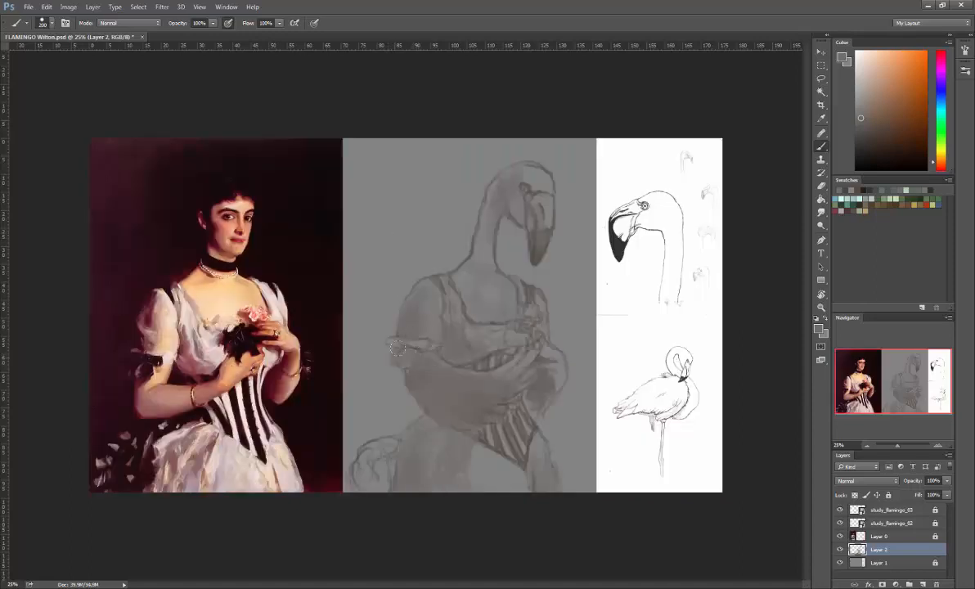
{"action": "mouse_move", "coordinate": [392, 396]}
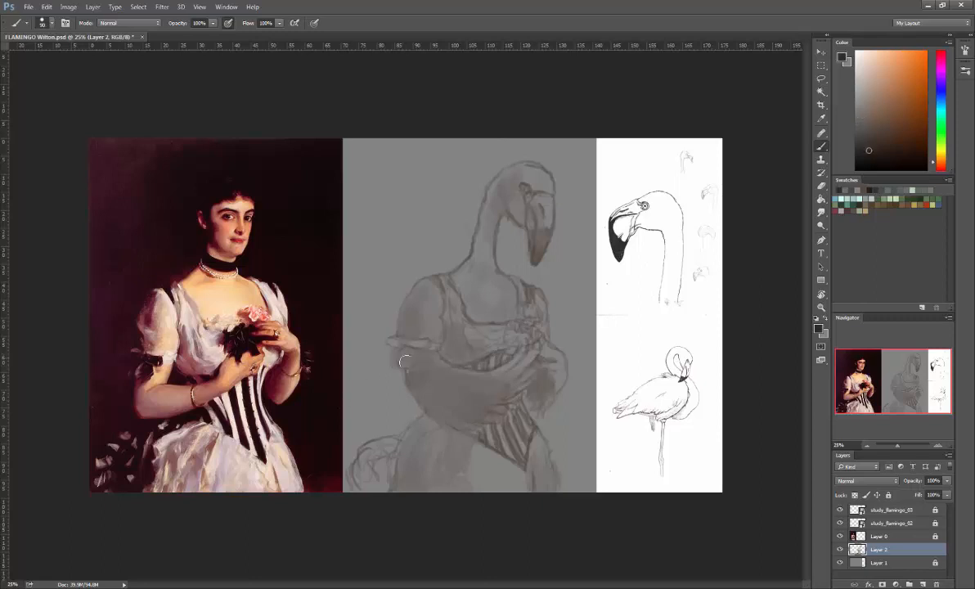
Step: Add grey shading to the figure's shoulder and arm
{"action": "left_click", "coordinate": [898, 584]}
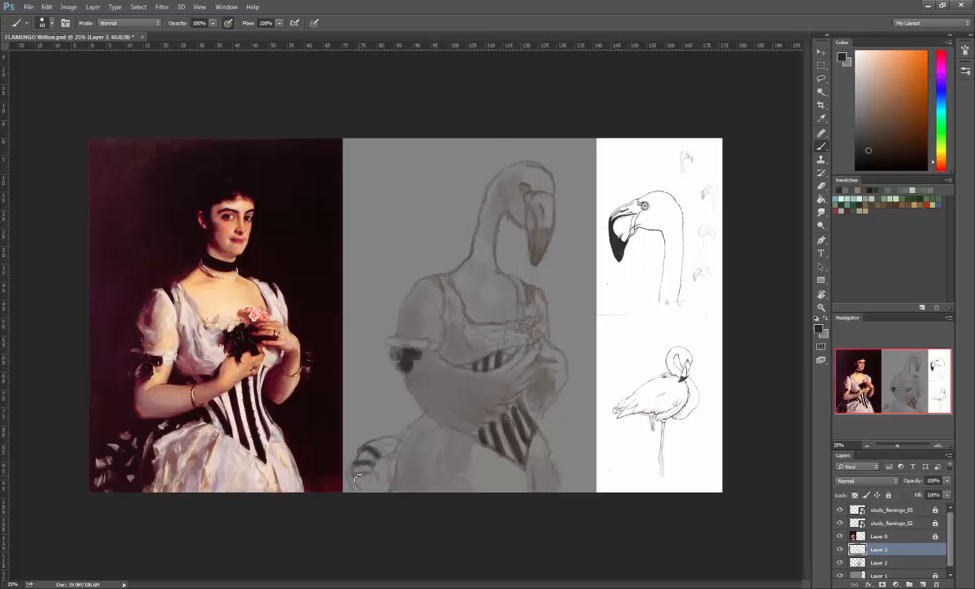
{"action": "mouse_move", "coordinate": [394, 466]}
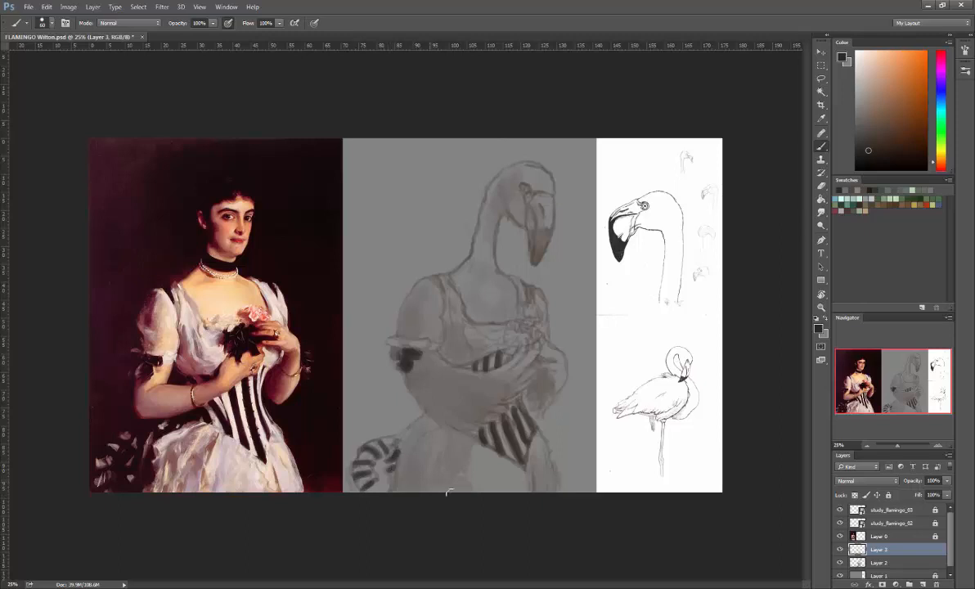
{"action": "mouse_move", "coordinate": [430, 270]}
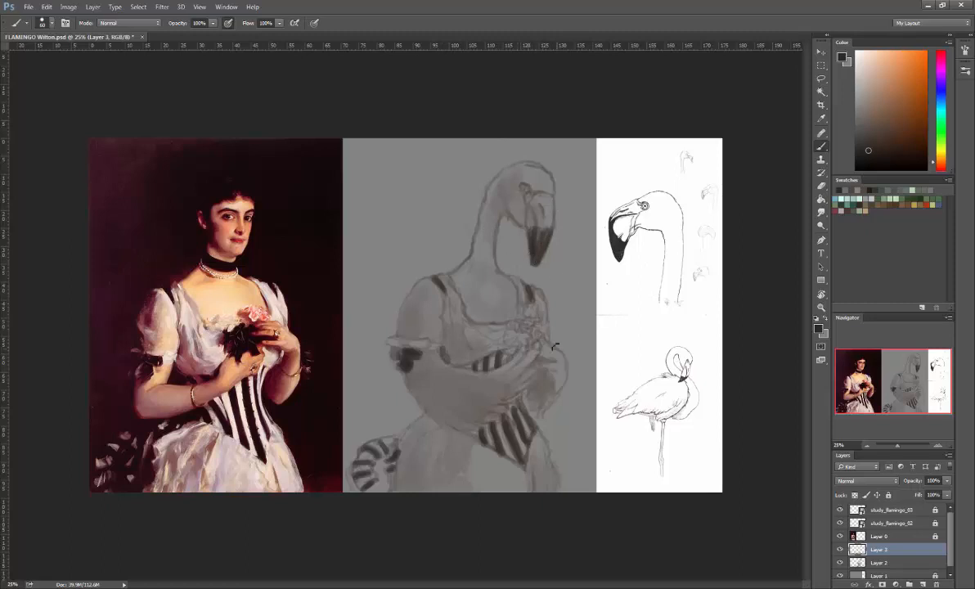
{"action": "mouse_move", "coordinate": [439, 361]}
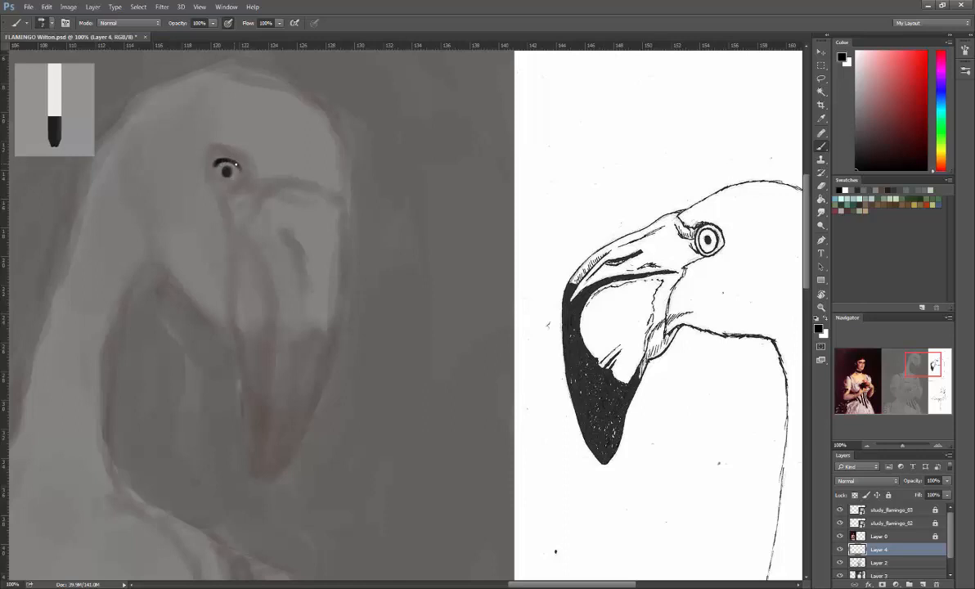
Step: Draw black linework around the flamingo's eye and a line running down below it
{"action": "left_click_drag", "start_coordinate": [216, 164], "coordinate": [238, 176]}
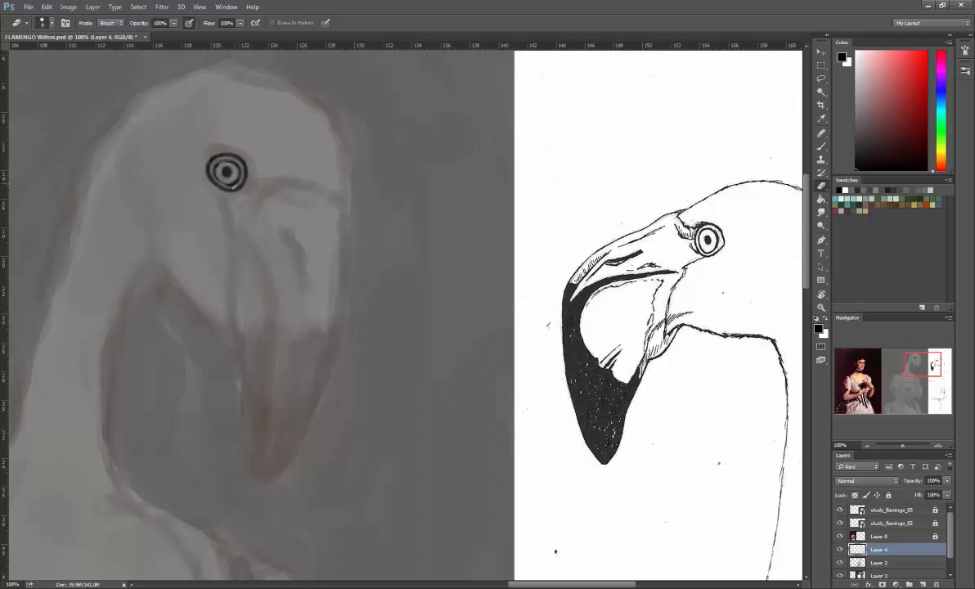
{"action": "mouse_move", "coordinate": [218, 175]}
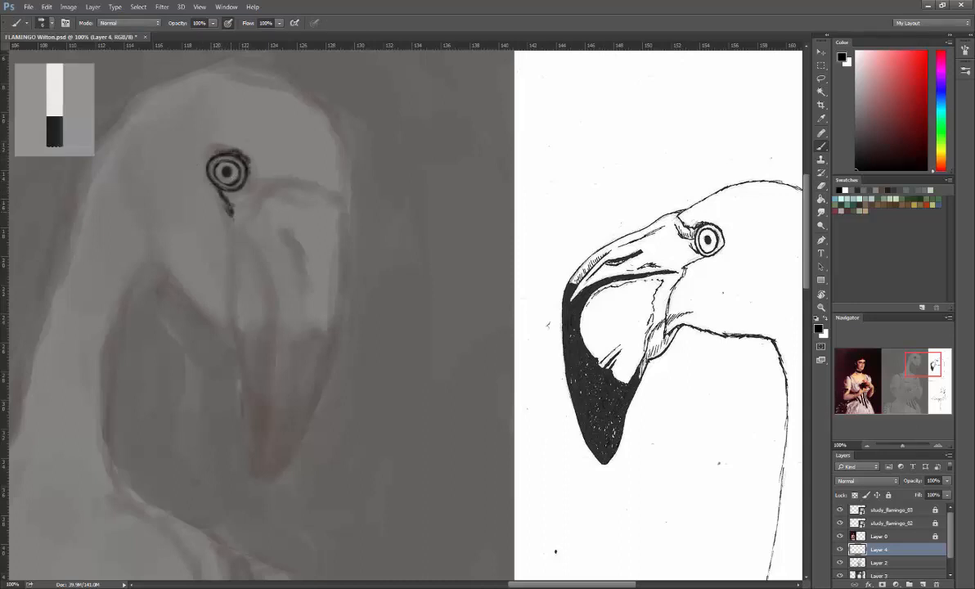
{"action": "left_click_drag", "start_coordinate": [232, 217], "coordinate": [232, 278]}
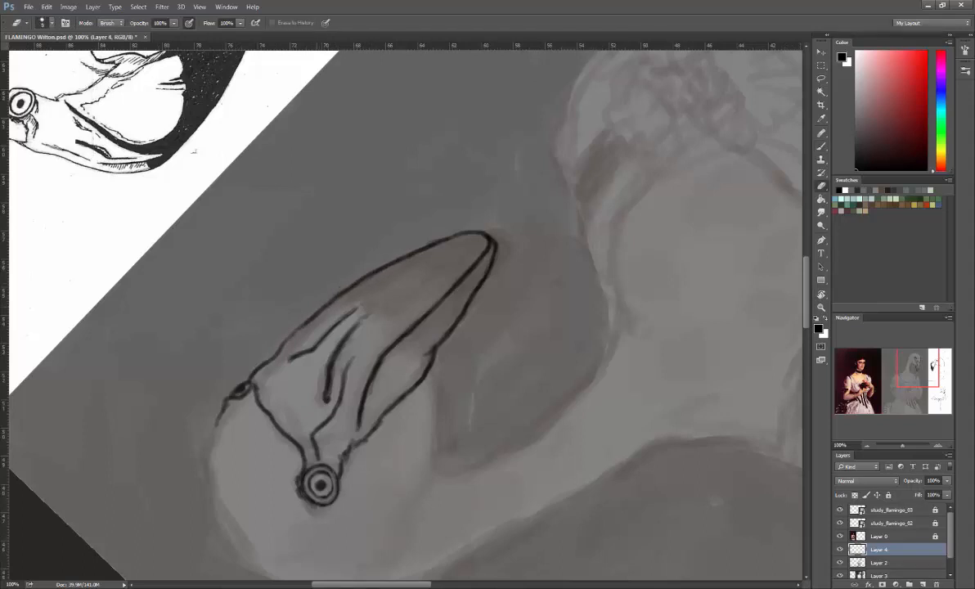
{"action": "mouse_move", "coordinate": [523, 214]}
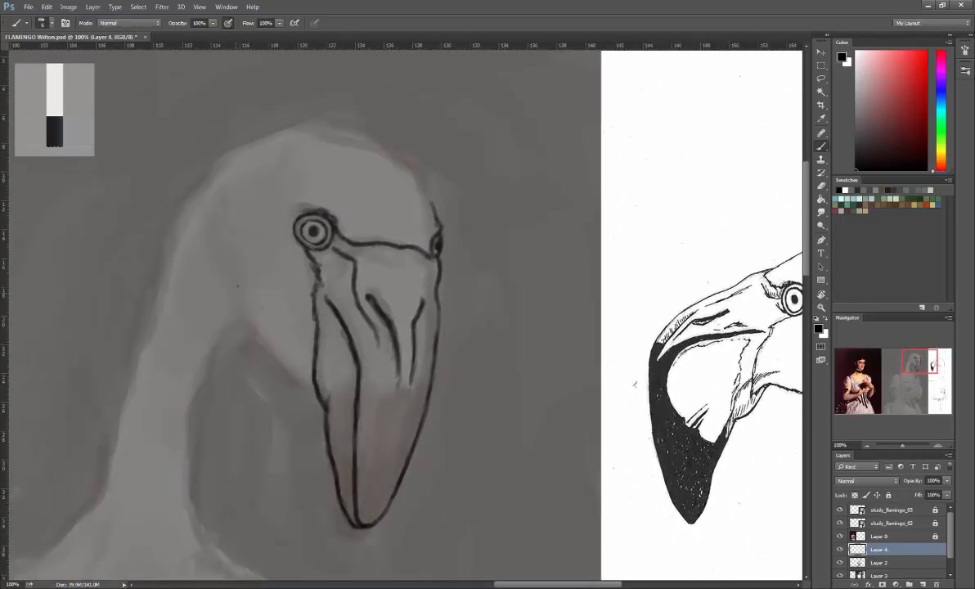
Step: Ink black outline strokes along the neck's edge down toward the shoulder
{"action": "left_click_drag", "start_coordinate": [233, 269], "coordinate": [237, 319]}
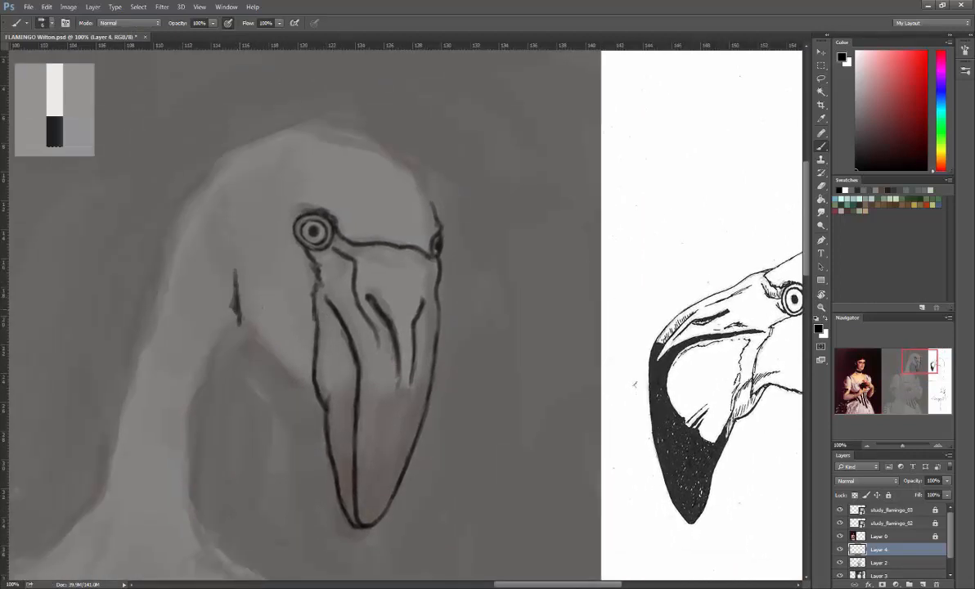
{"action": "left_click_drag", "start_coordinate": [261, 319], "coordinate": [282, 368]}
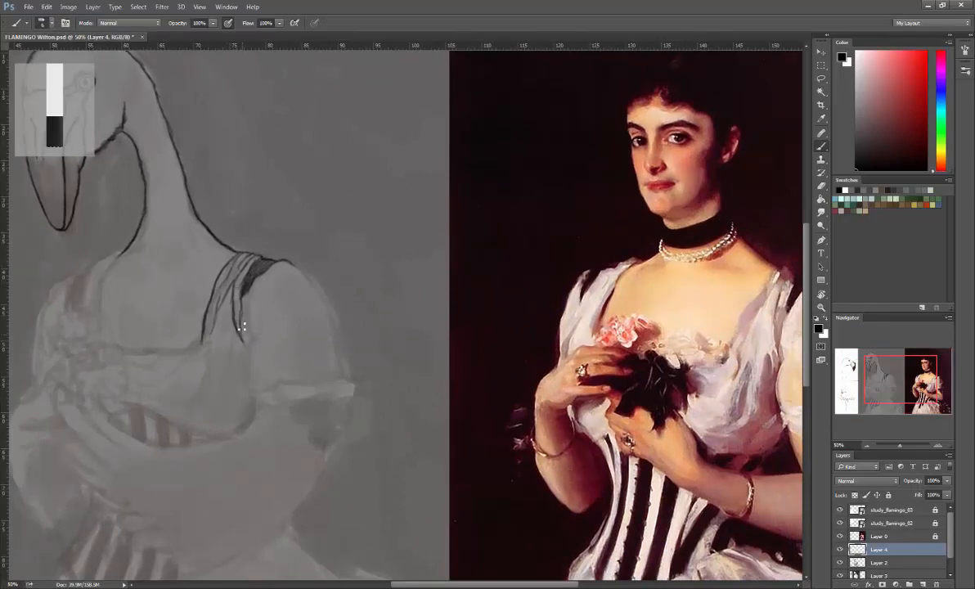
{"action": "mouse_move", "coordinate": [247, 348]}
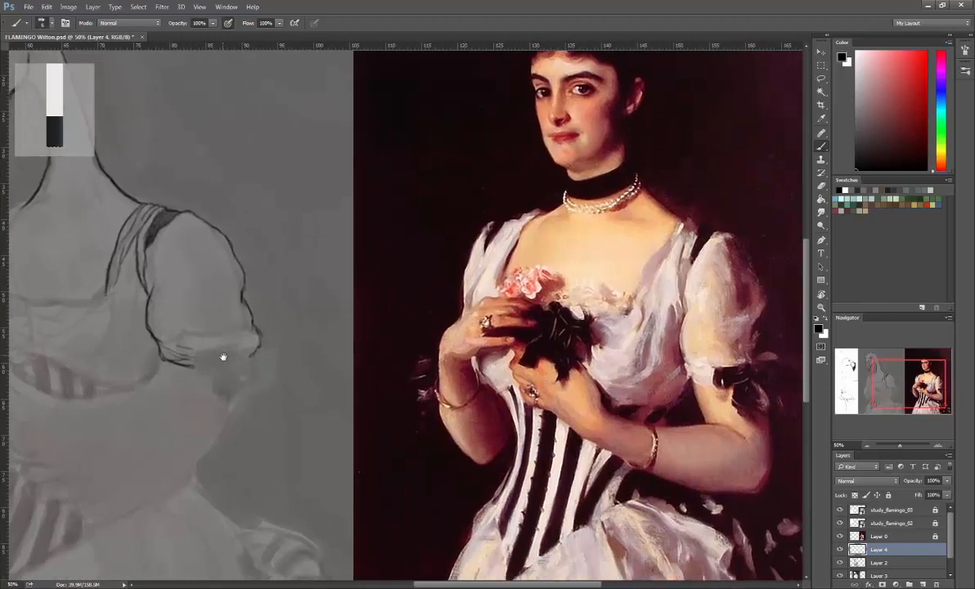
Step: Outline the bow on the sleeve in black and refine its surrounding linework
{"action": "left_click", "coordinate": [211, 371]}
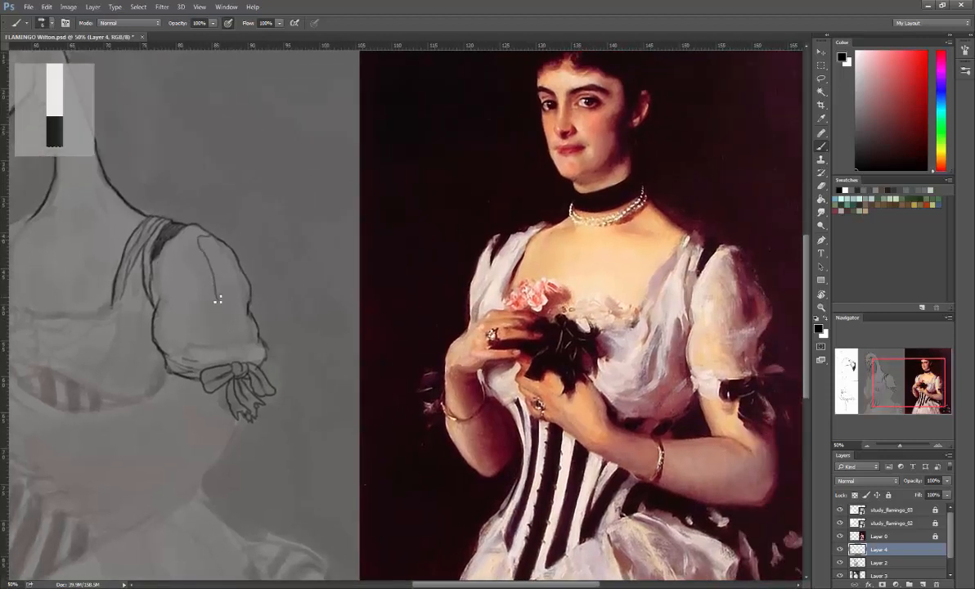
{"action": "left_click_drag", "start_coordinate": [219, 300], "coordinate": [236, 316]}
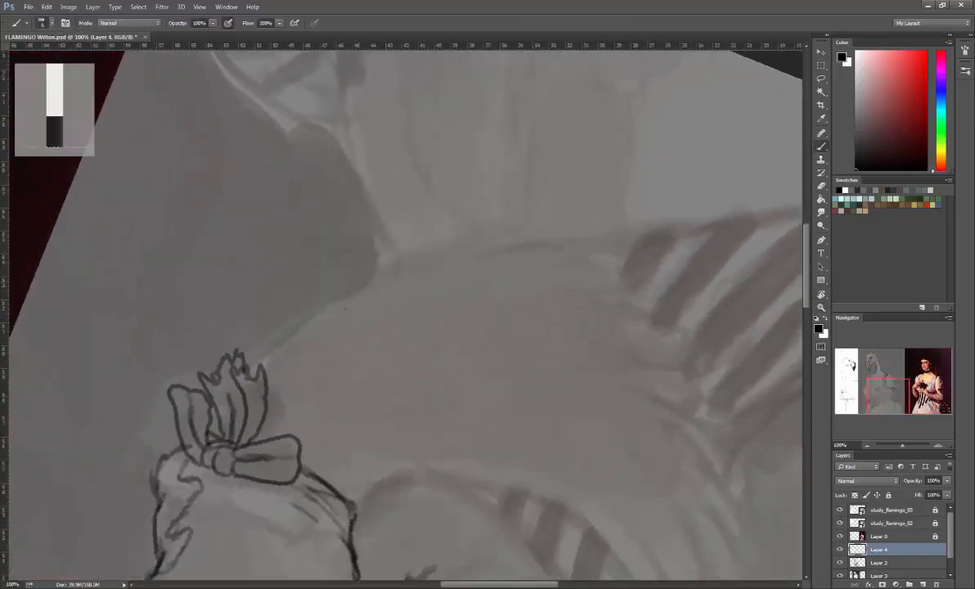
{"action": "left_click_drag", "start_coordinate": [261, 360], "coordinate": [565, 233]}
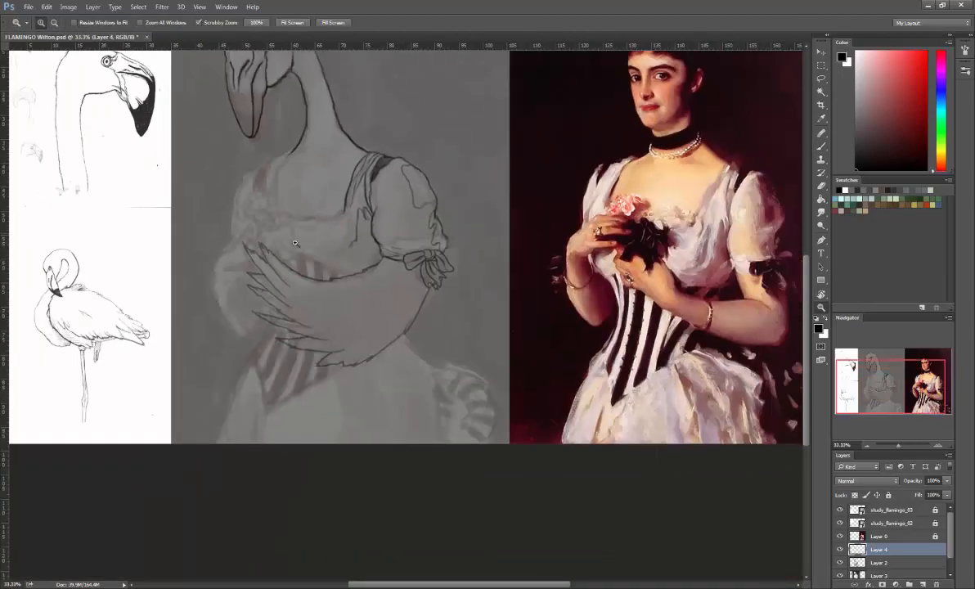
{"action": "mouse_move", "coordinate": [312, 313]}
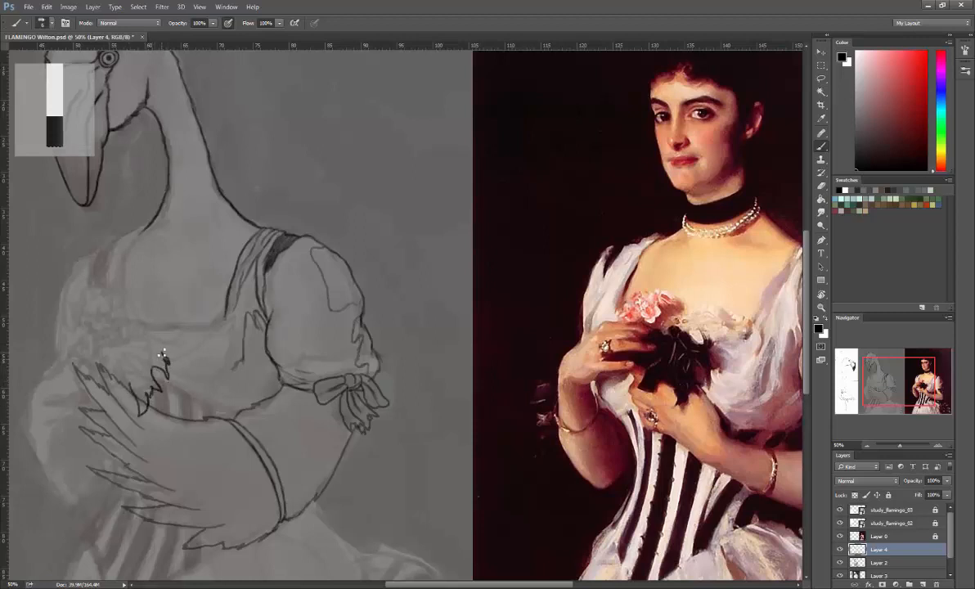
Step: Outline the hands clasped at the bodice with heavy black lines
{"action": "left_click_drag", "start_coordinate": [164, 360], "coordinate": [131, 388]}
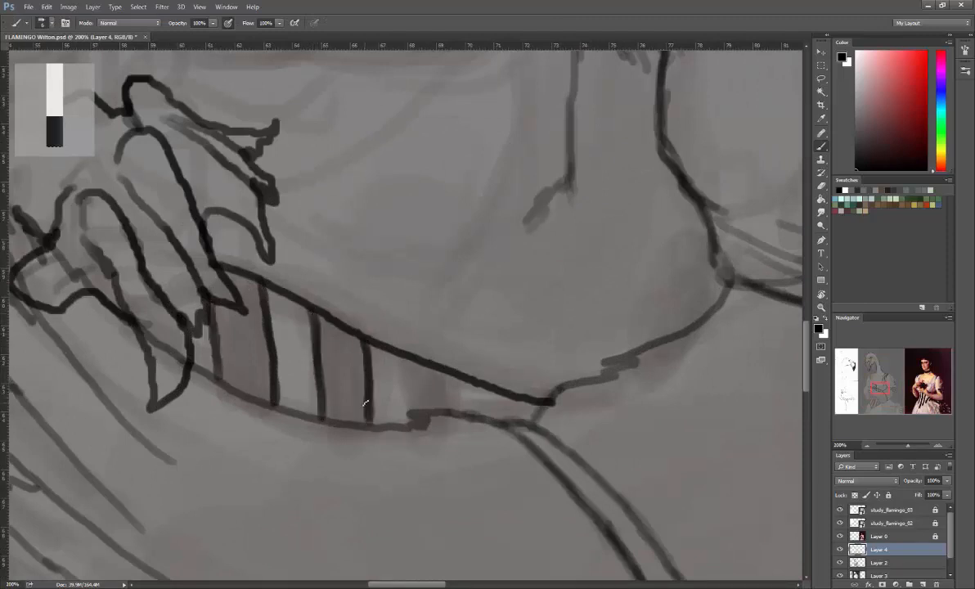
Step: Brush a scalloped ruffle trim along the bodice neckline
{"action": "left_click_drag", "start_coordinate": [364, 401], "coordinate": [406, 362]}
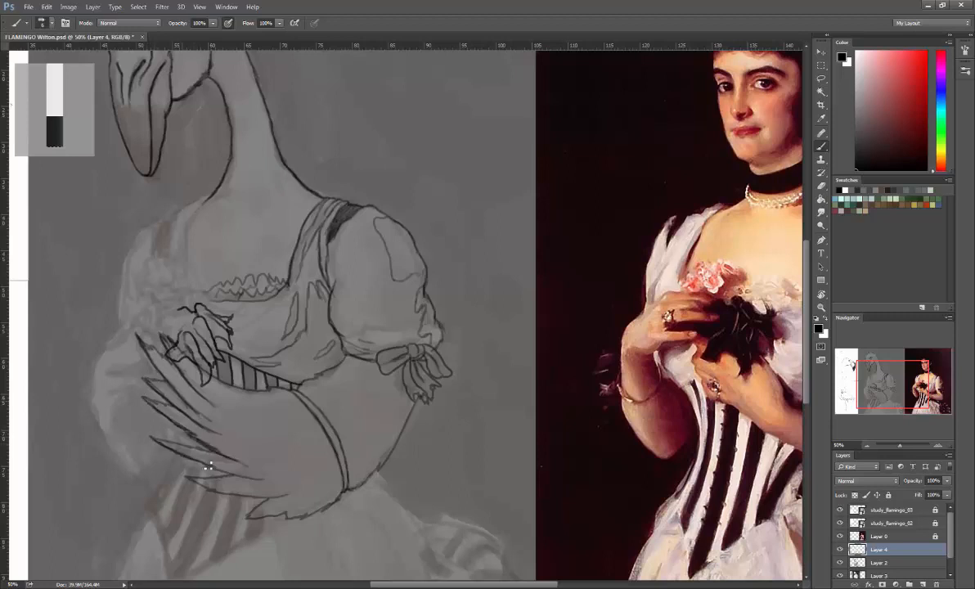
Step: Extend the wing's feather lines and ink the curled wing tip across the waist
{"action": "left_click_drag", "start_coordinate": [208, 466], "coordinate": [245, 496]}
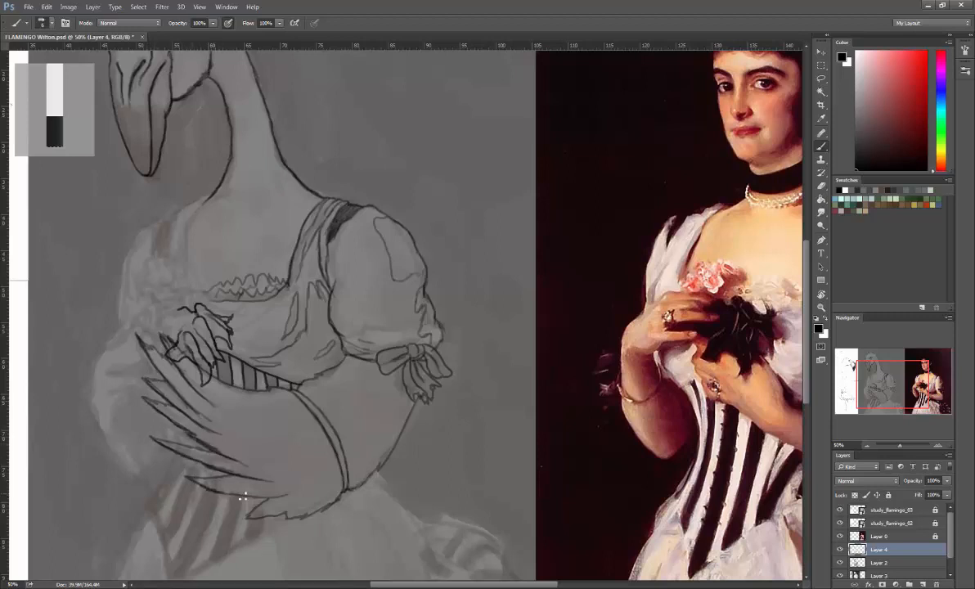
{"action": "left_click_drag", "start_coordinate": [245, 497], "coordinate": [302, 516]}
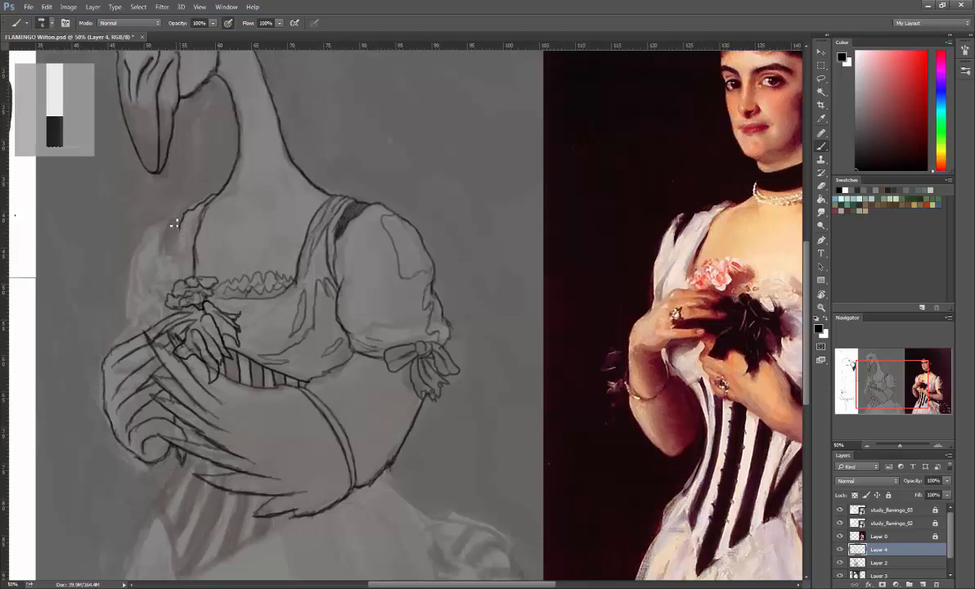
{"action": "mouse_move", "coordinate": [166, 237]}
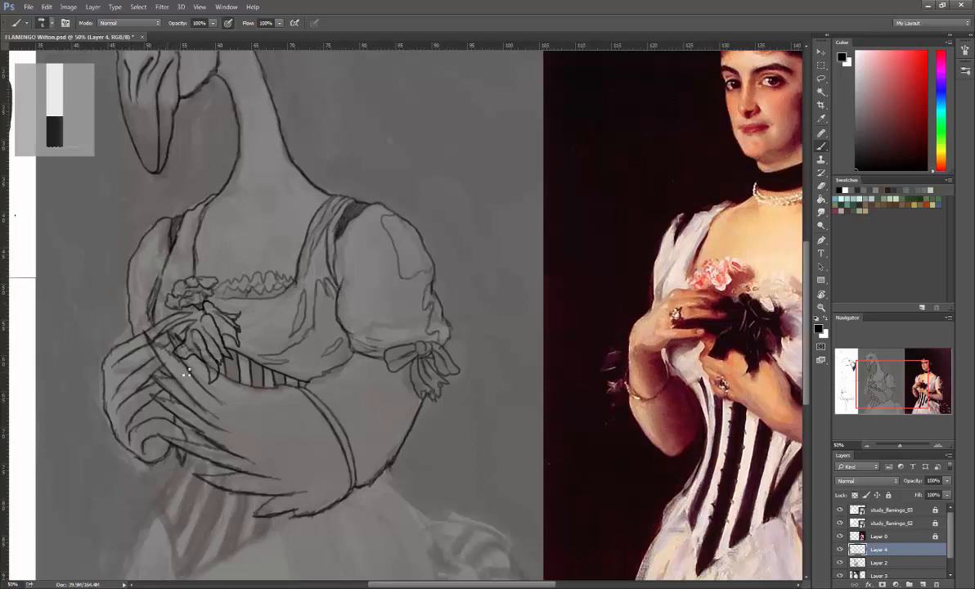
Step: Ink the V-pointed corset base and the contour from waist down toward the skirt hem
{"action": "scroll", "scroll_direction": "down", "scroll_amount": 3}
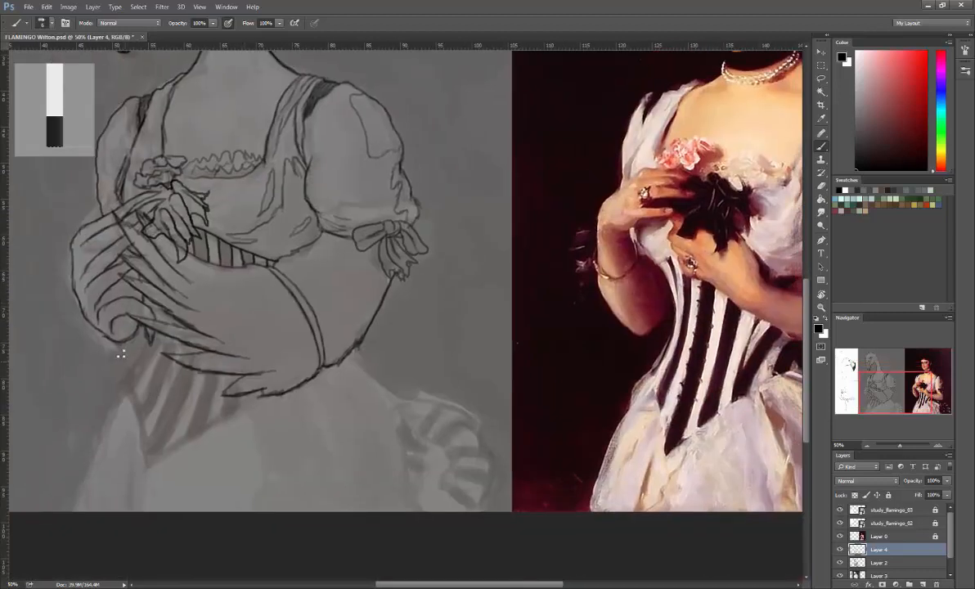
{"action": "mouse_move", "coordinate": [133, 367]}
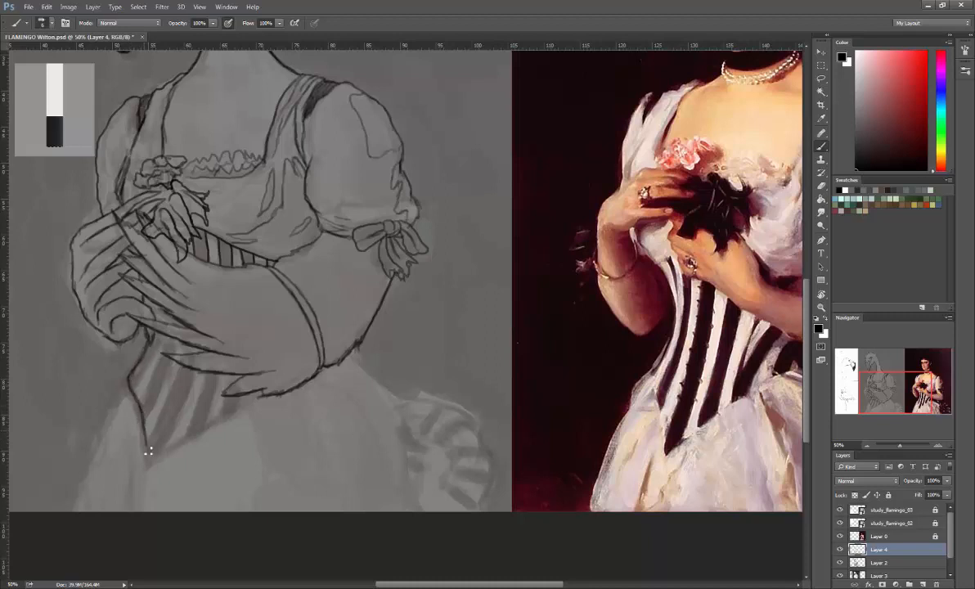
{"action": "left_click_drag", "start_coordinate": [148, 450], "coordinate": [170, 453]}
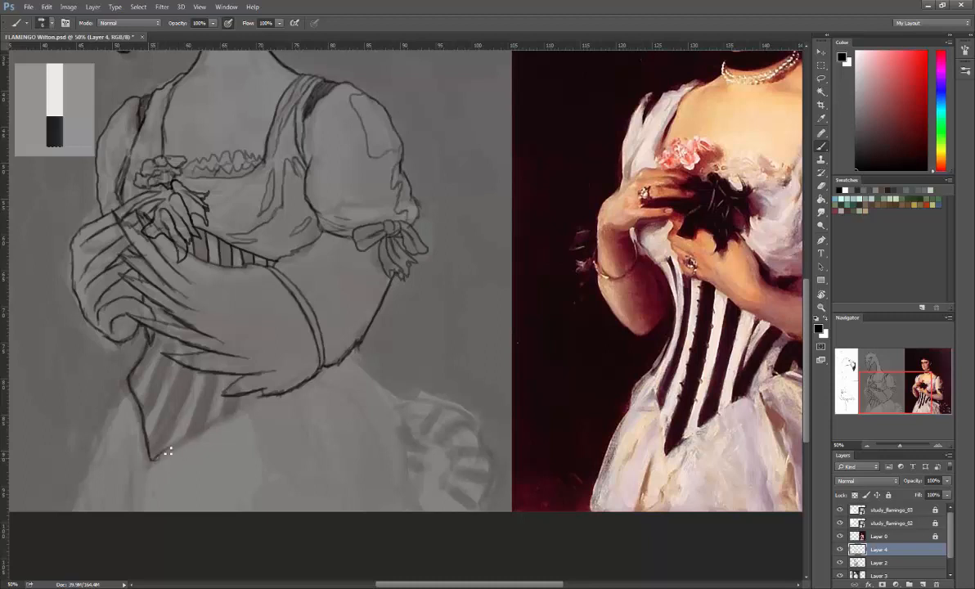
{"action": "mouse_move", "coordinate": [284, 394]}
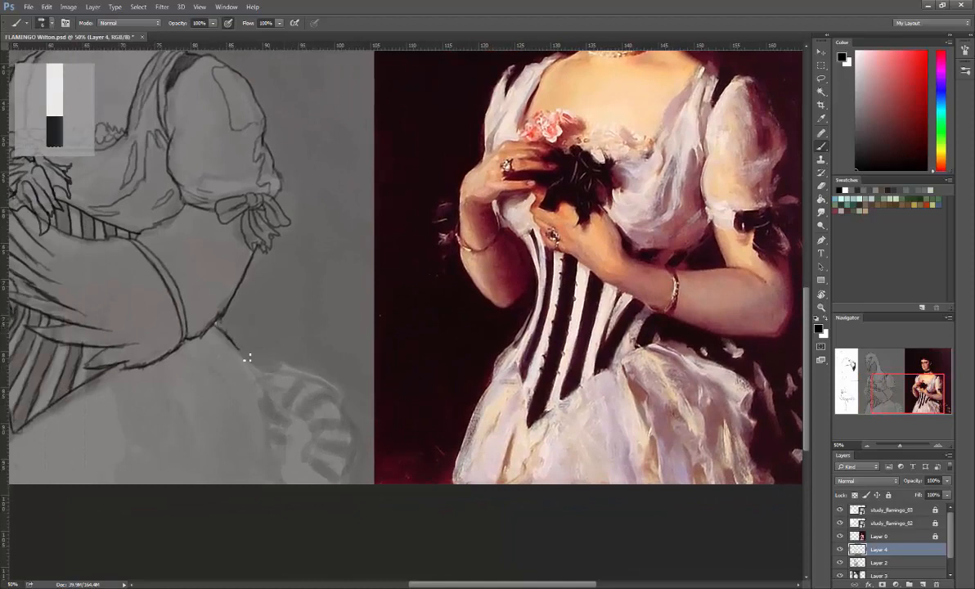
{"action": "left_click_drag", "start_coordinate": [248, 357], "coordinate": [257, 413]}
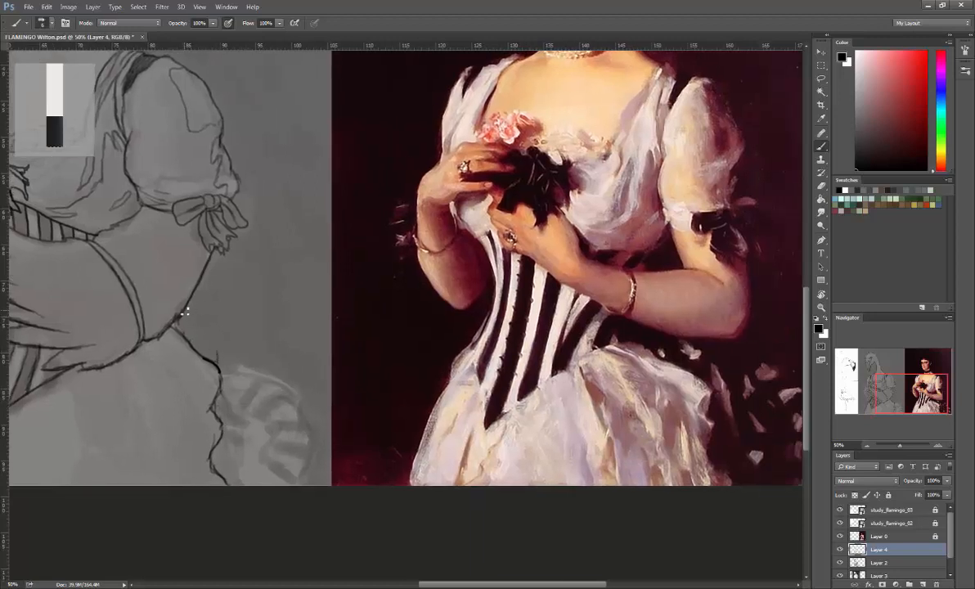
{"action": "left_click_drag", "start_coordinate": [184, 311], "coordinate": [237, 380]}
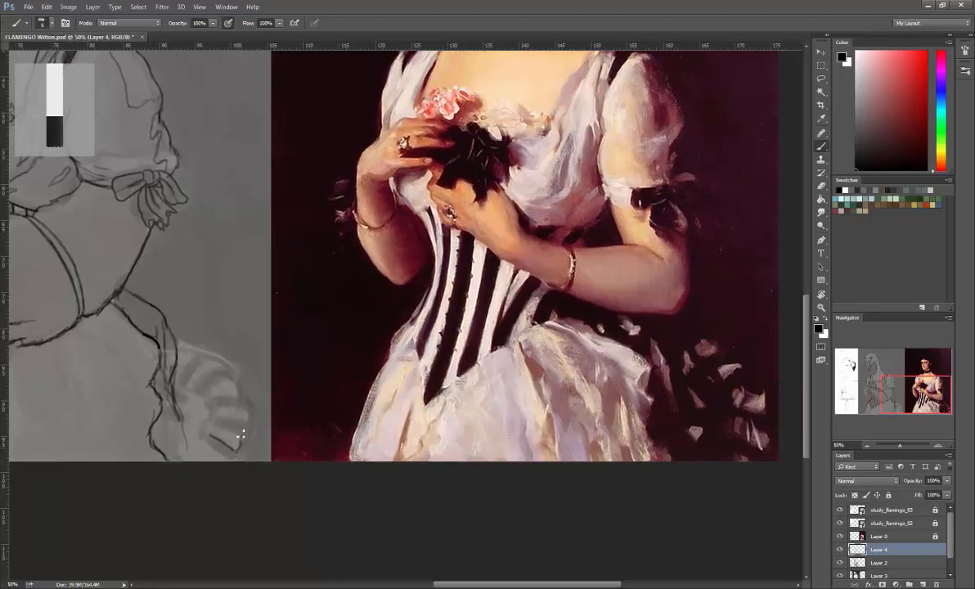
{"action": "left_click_drag", "start_coordinate": [221, 434], "coordinate": [237, 409]}
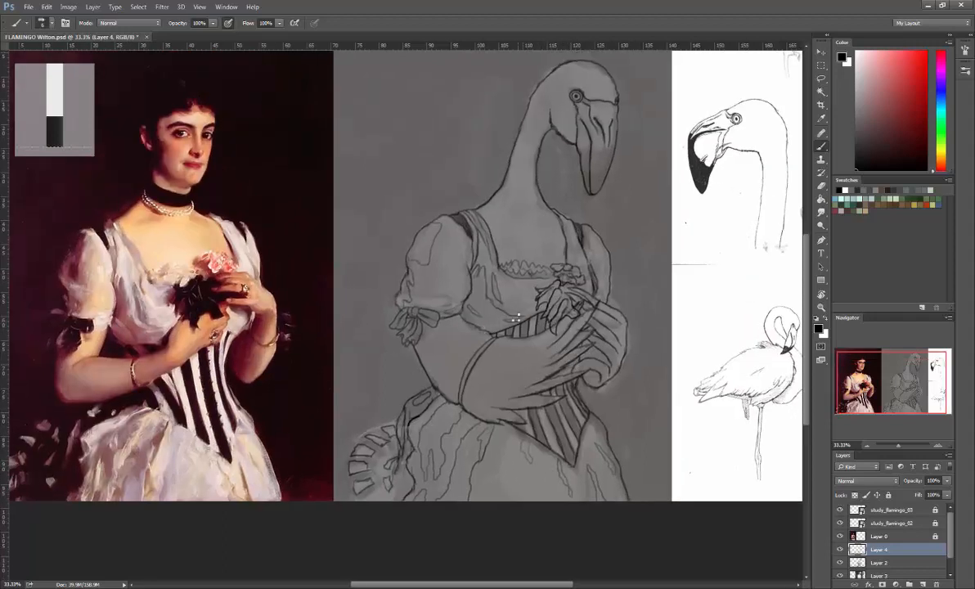
{"action": "mouse_move", "coordinate": [468, 317]}
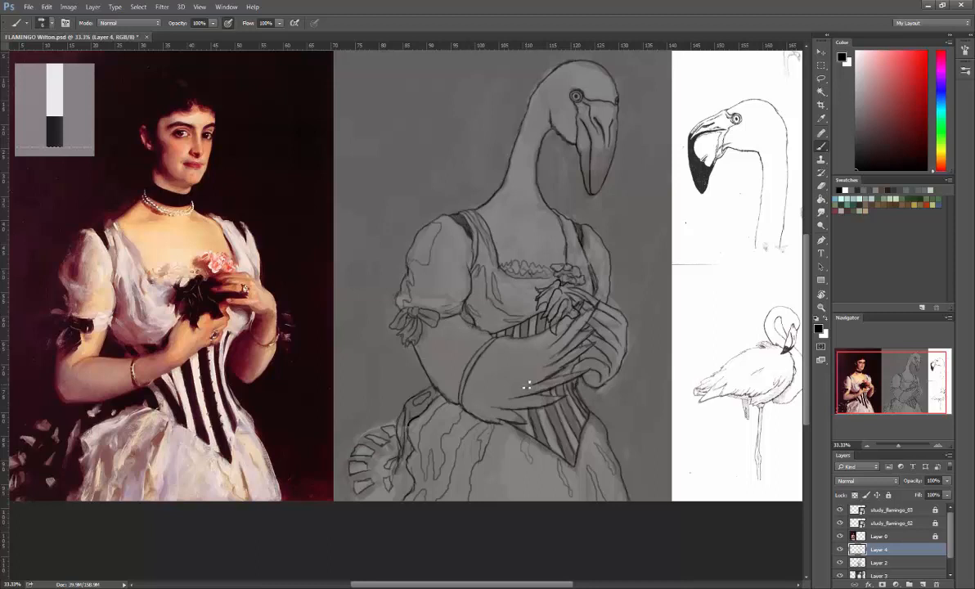
{"action": "mouse_move", "coordinate": [511, 274]}
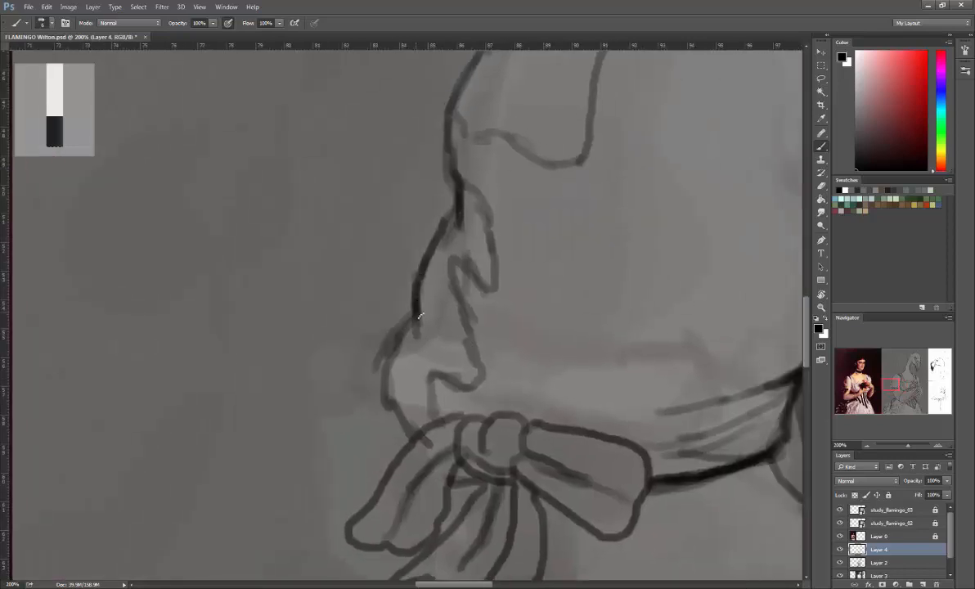
Step: Darken the sleeve's outer edge above the bow, then scroll down the sketch
{"action": "left_click_drag", "start_coordinate": [417, 311], "coordinate": [384, 409]}
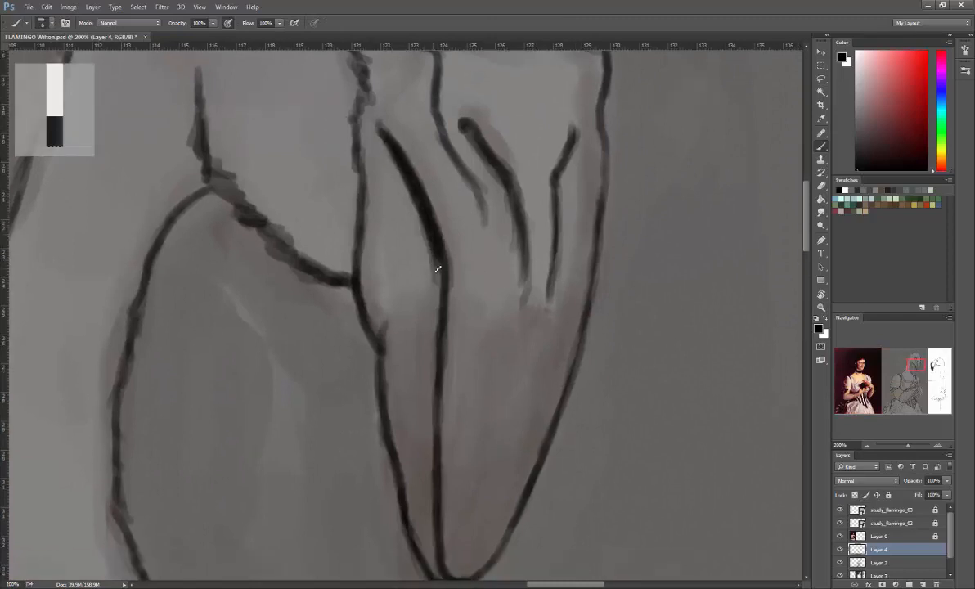
{"action": "scroll", "scroll_direction": "down", "scroll_amount": 3}
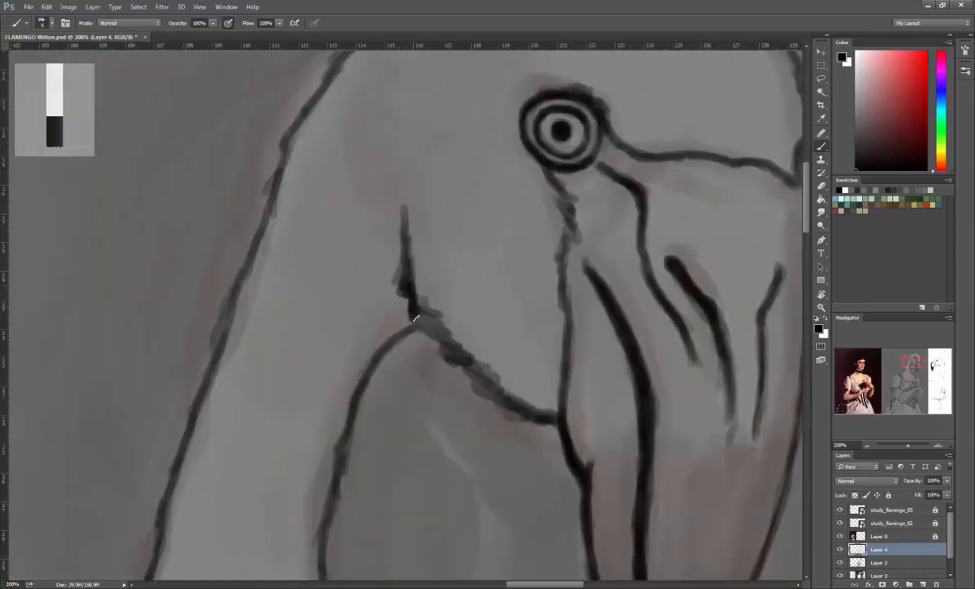
{"action": "scroll", "scroll_direction": "down", "scroll_amount": 3}
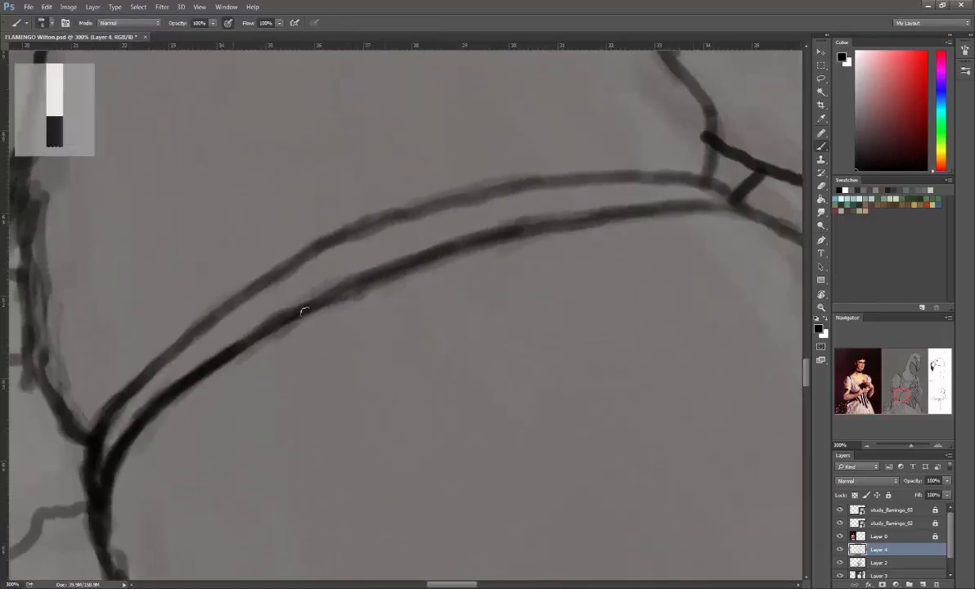
Step: Thicken the upper arm curve, inner arm curve and contour above the corsage
{"action": "left_click_drag", "start_coordinate": [302, 311], "coordinate": [573, 221]}
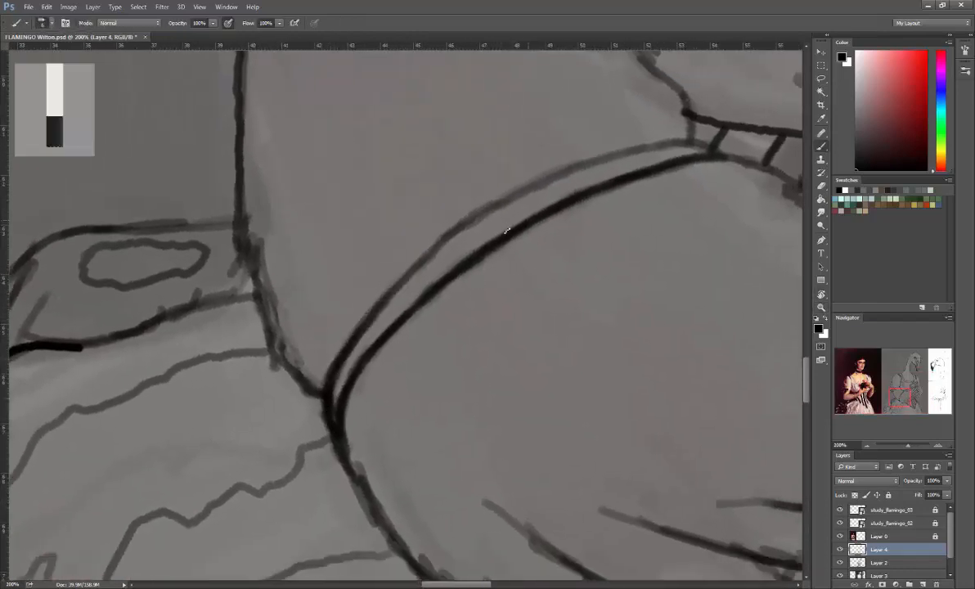
{"action": "left_click_drag", "start_coordinate": [507, 229], "coordinate": [619, 155]}
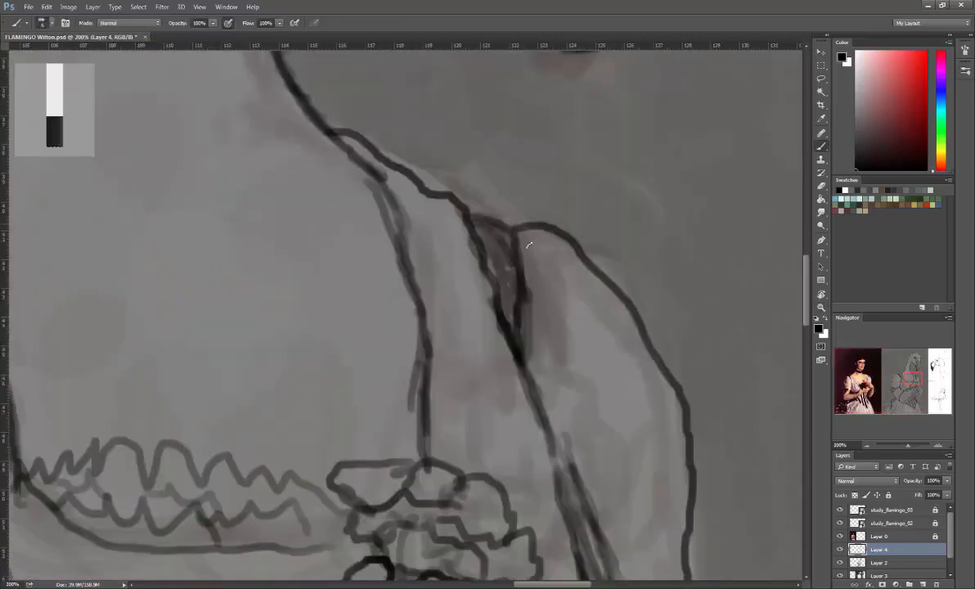
{"action": "left_click_drag", "start_coordinate": [523, 245], "coordinate": [540, 429]}
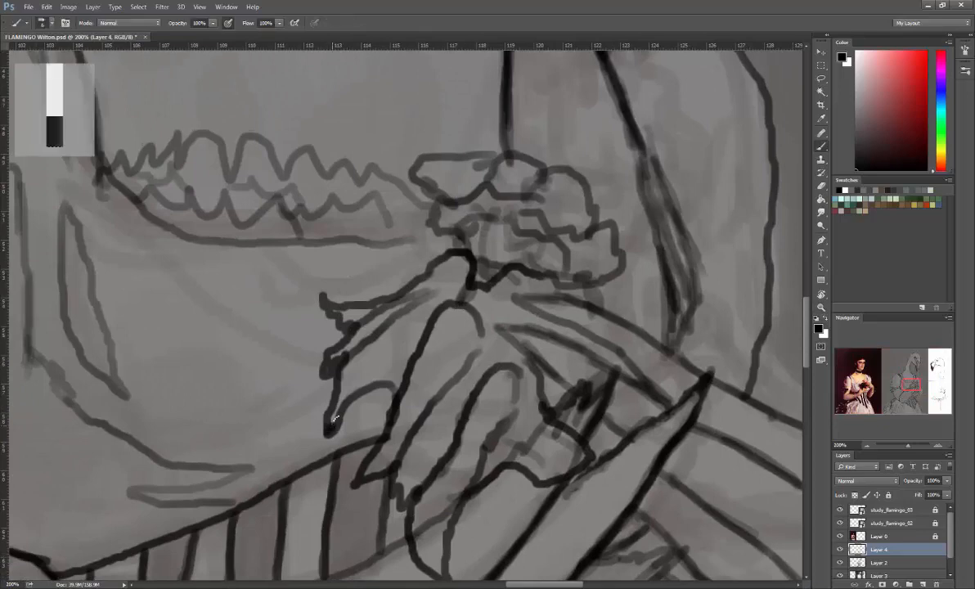
Step: Outline the flower petals darker and bring the neckline and flowers into view
{"action": "left_click_drag", "start_coordinate": [335, 433], "coordinate": [409, 380]}
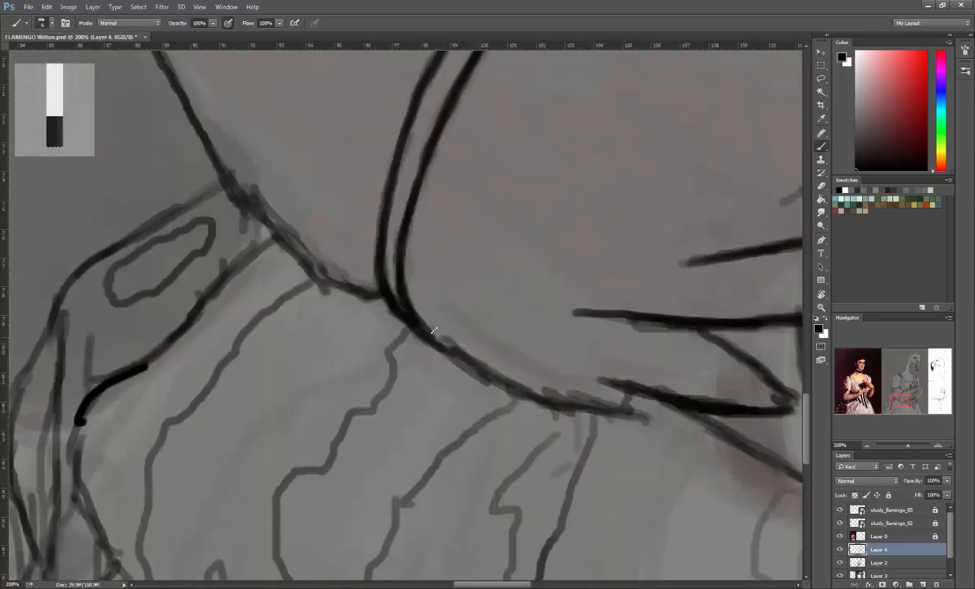
{"action": "left_click_drag", "start_coordinate": [433, 332], "coordinate": [556, 393]}
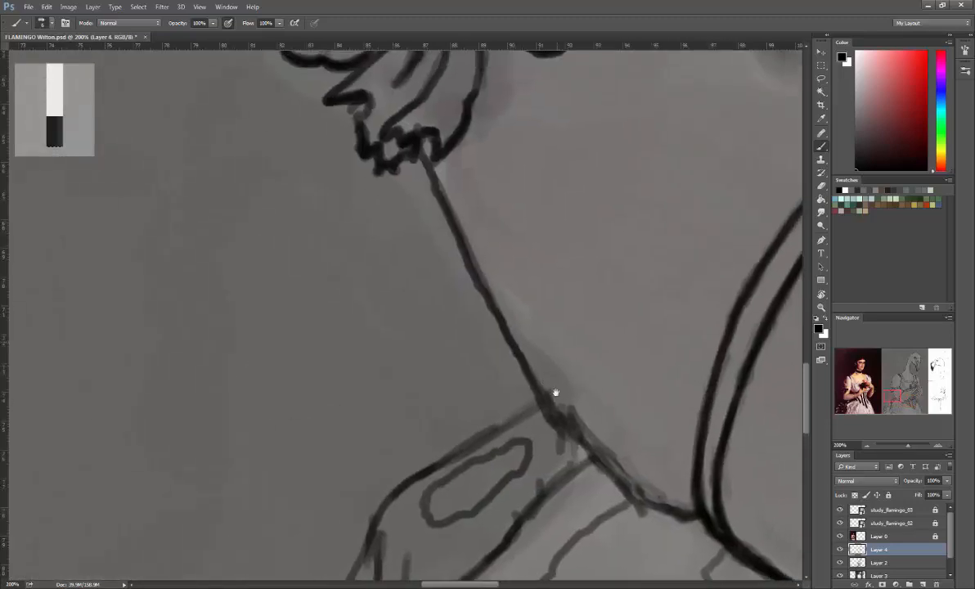